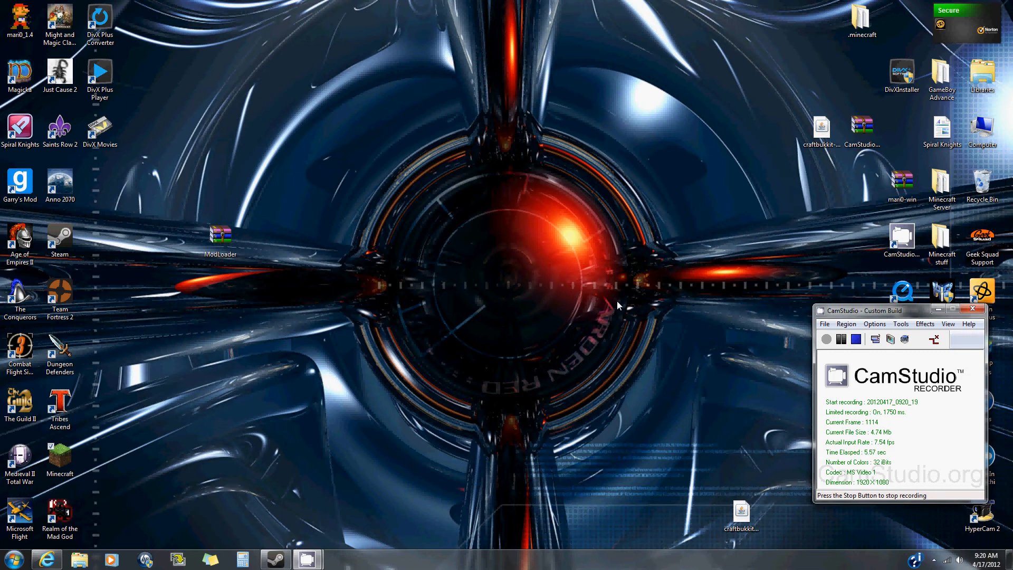
pyautogui.moveTo(608, 334)
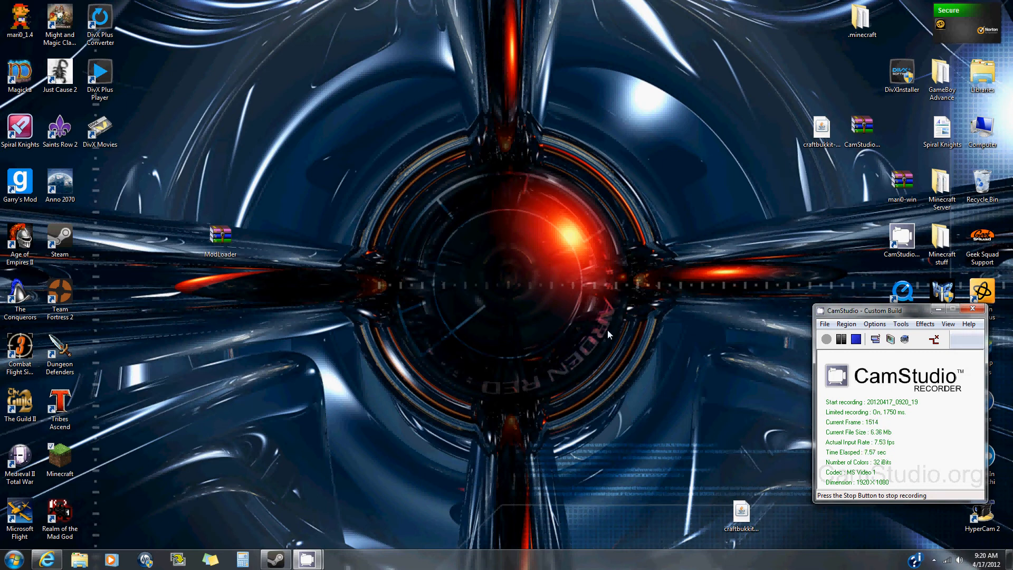
pyautogui.moveTo(76, 459)
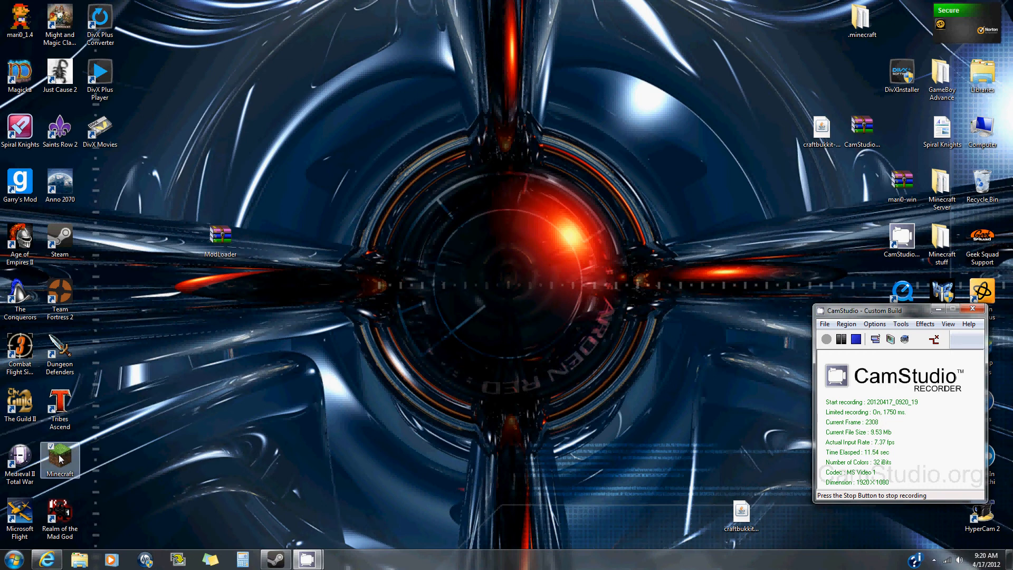
pyautogui.moveTo(604, 370)
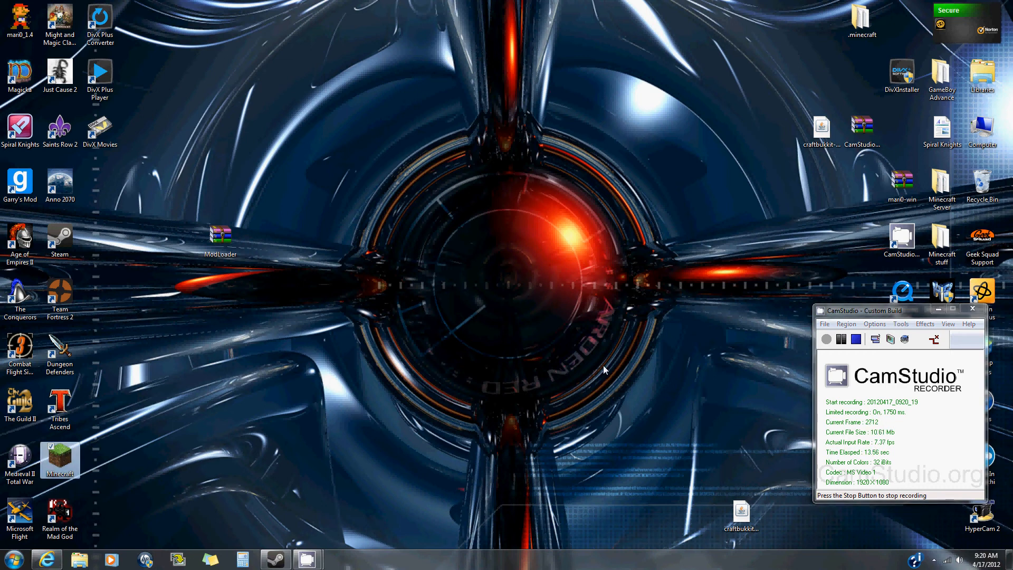
# - Start and close the Minecraft launcher, then open the Roaming AppData folder via %appdata%
pyautogui.doubleClick(59, 457)
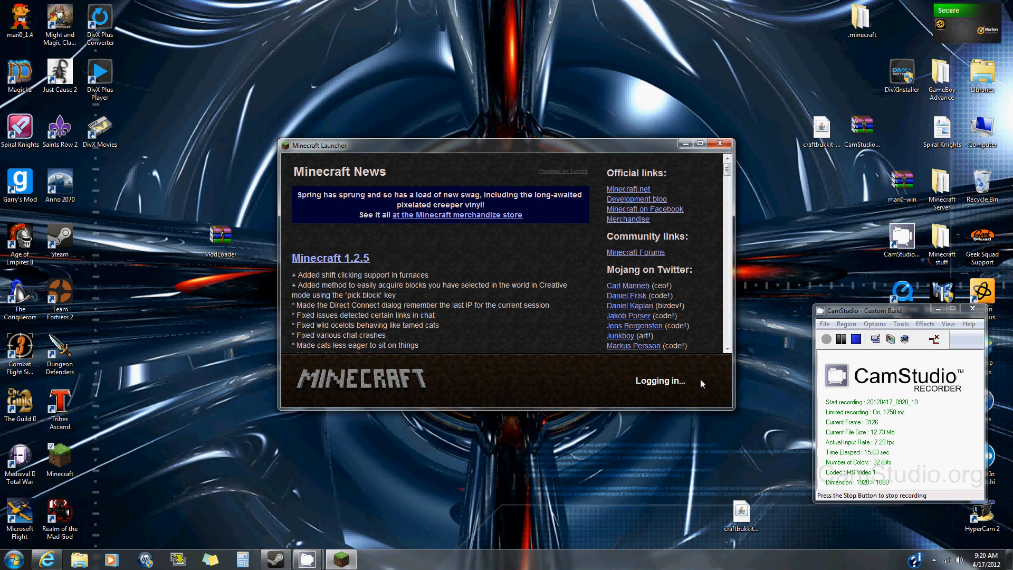
pyautogui.moveTo(747, 233)
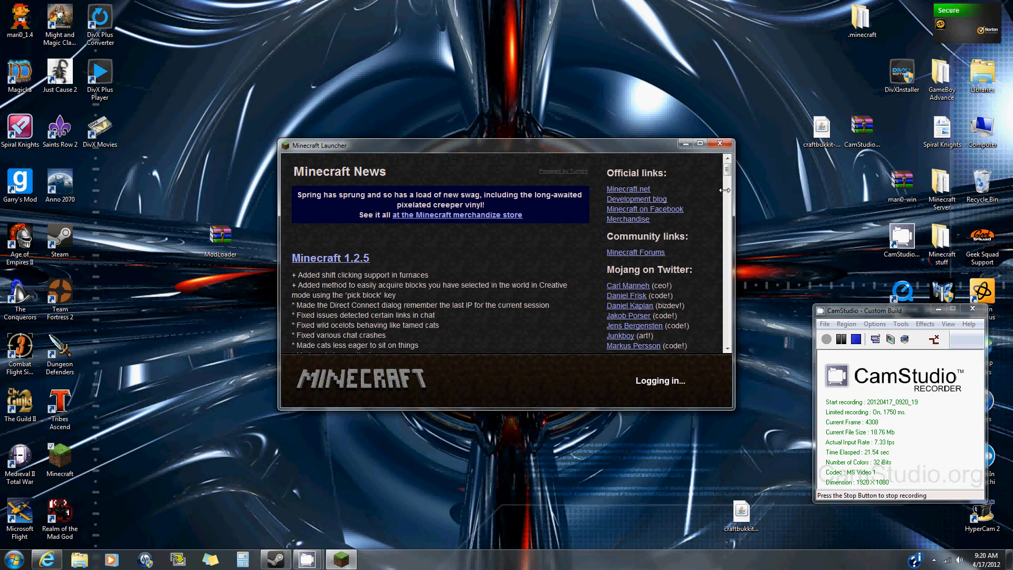
pyautogui.click(719, 144)
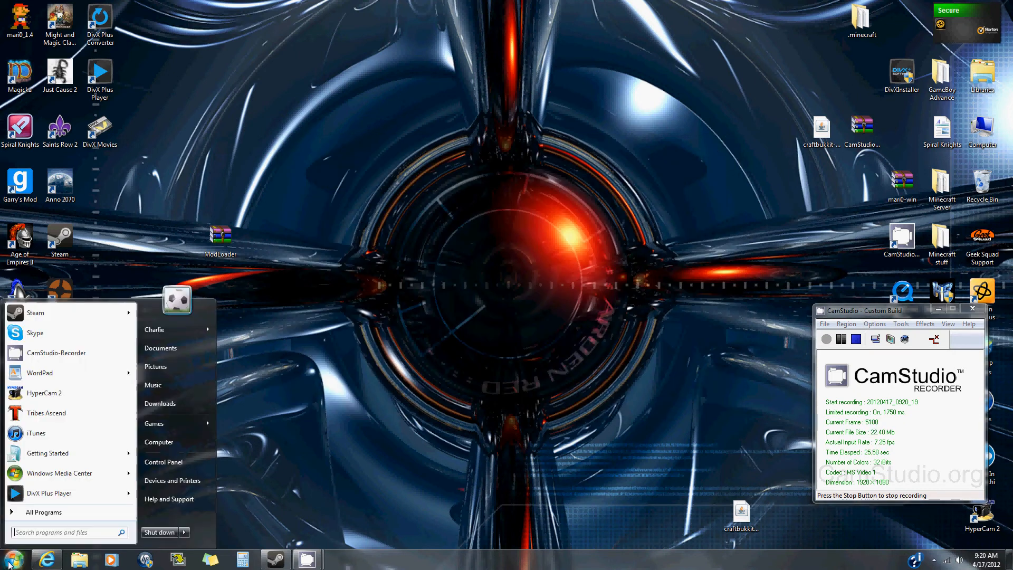
pyautogui.moveTo(419, 489)
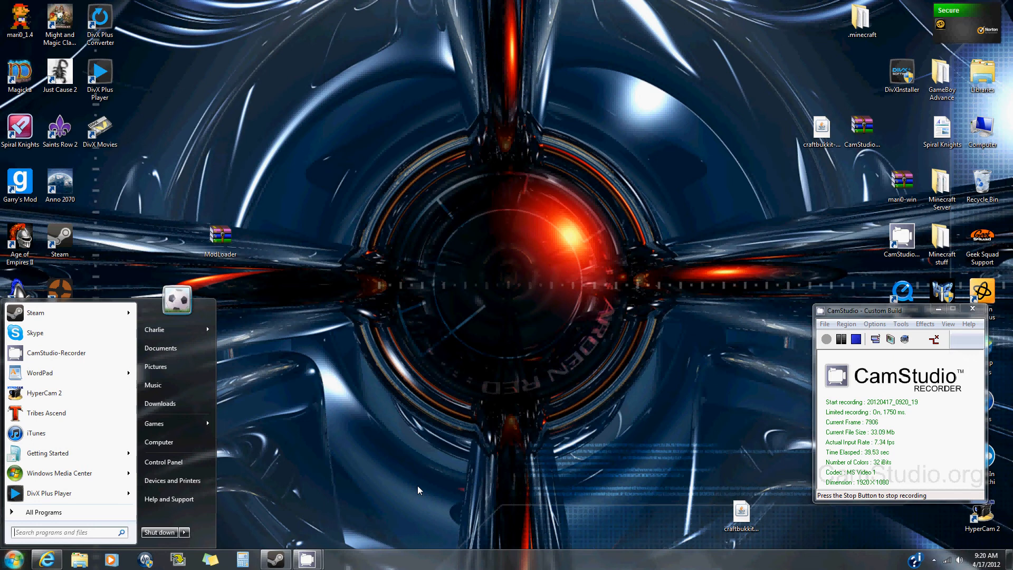
pyautogui.write('%appdata%')
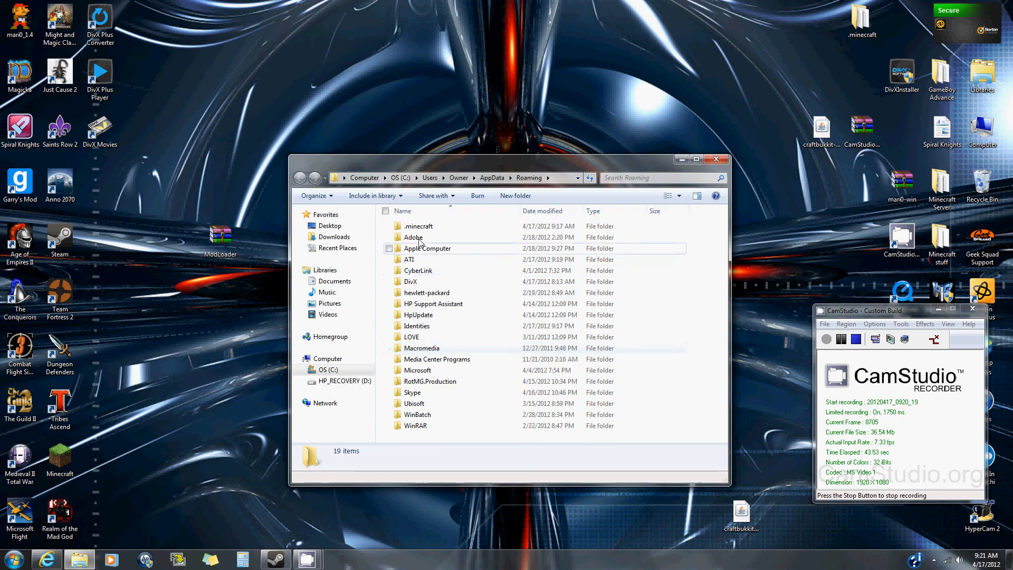
# - Open minecraft.jar from .minecraft\bin as a WinRAR archive
pyautogui.doubleClick(419, 226)
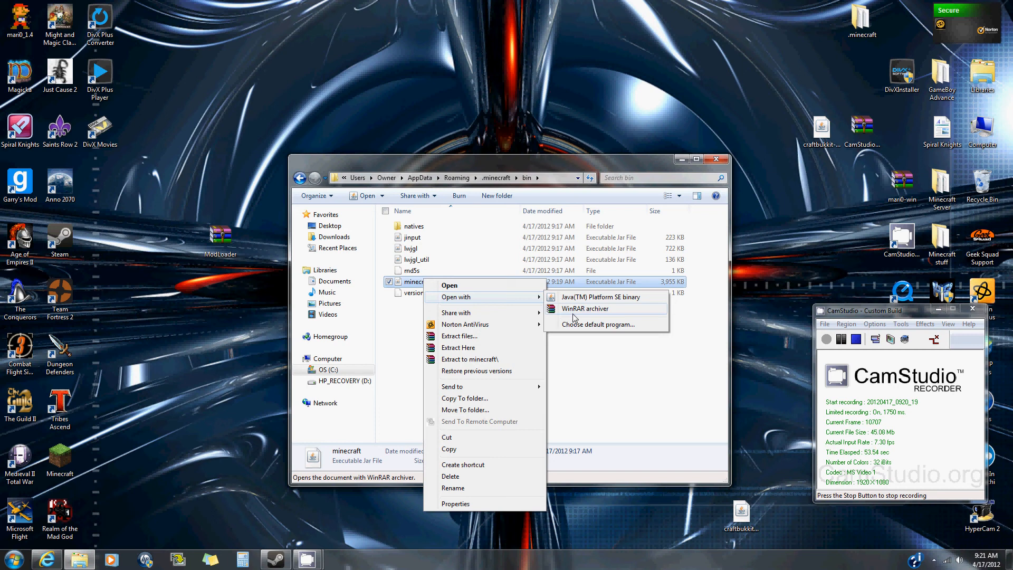
pyautogui.click(584, 309)
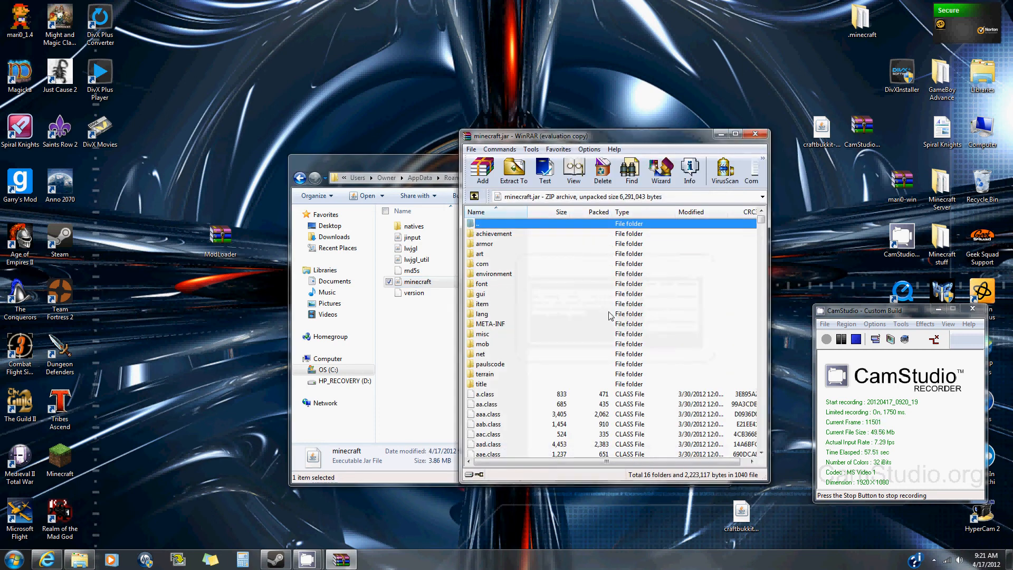
# - Delete the META-INF folder from minecraft.jar and close the archive
pyautogui.click(490, 324)
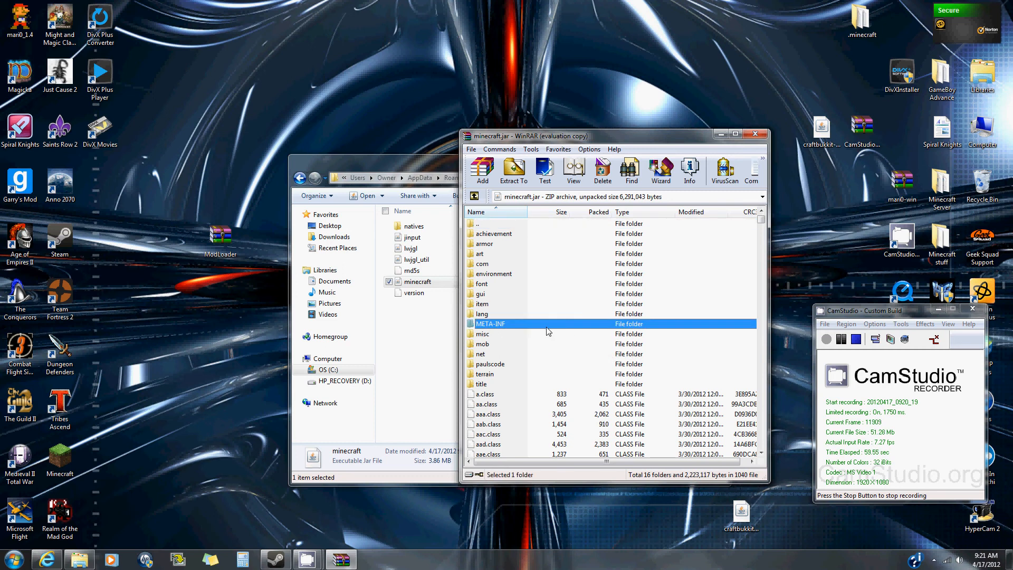
pyautogui.moveTo(541, 329)
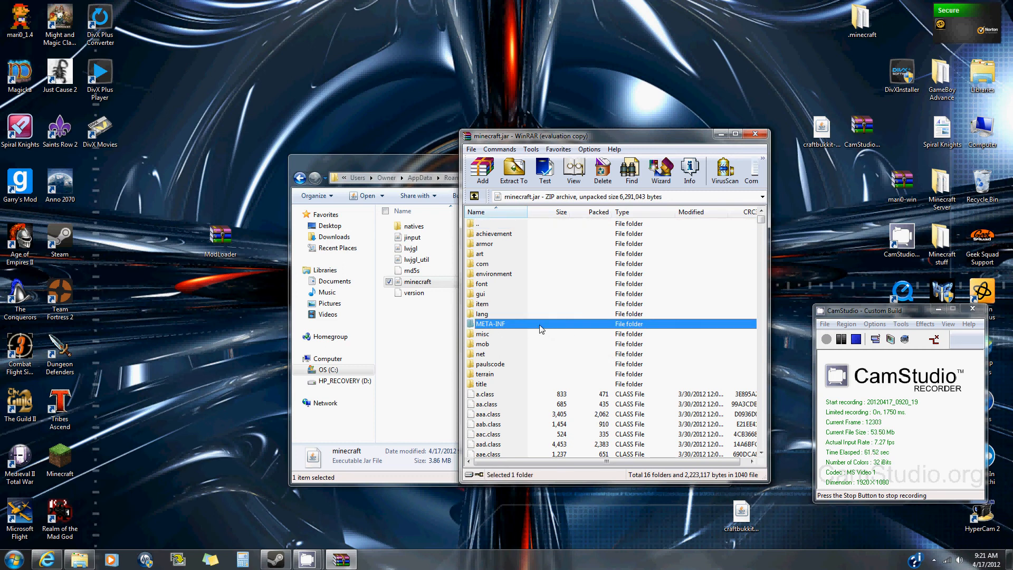
pyautogui.rightClick(540, 324)
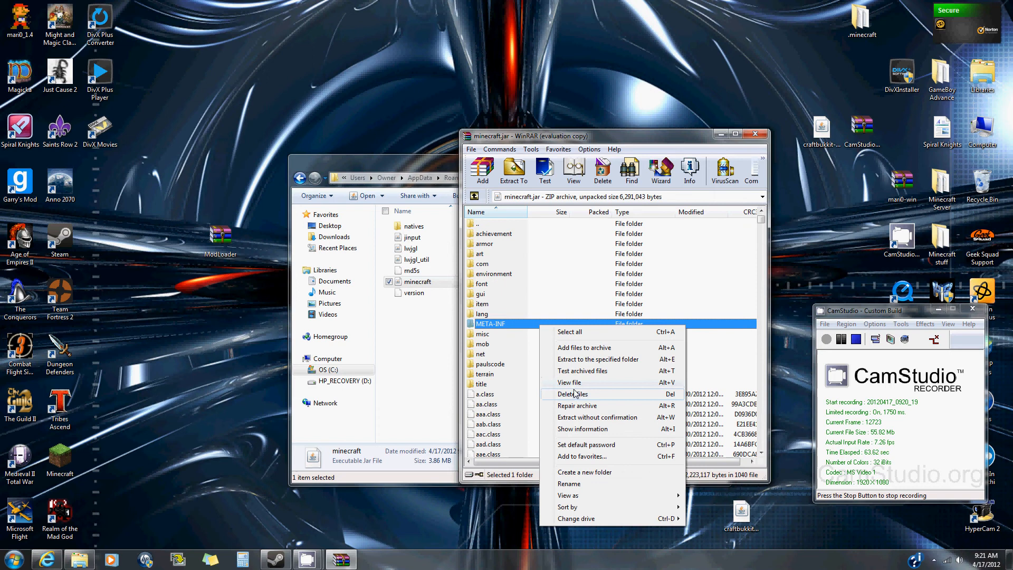
pyautogui.click(571, 394)
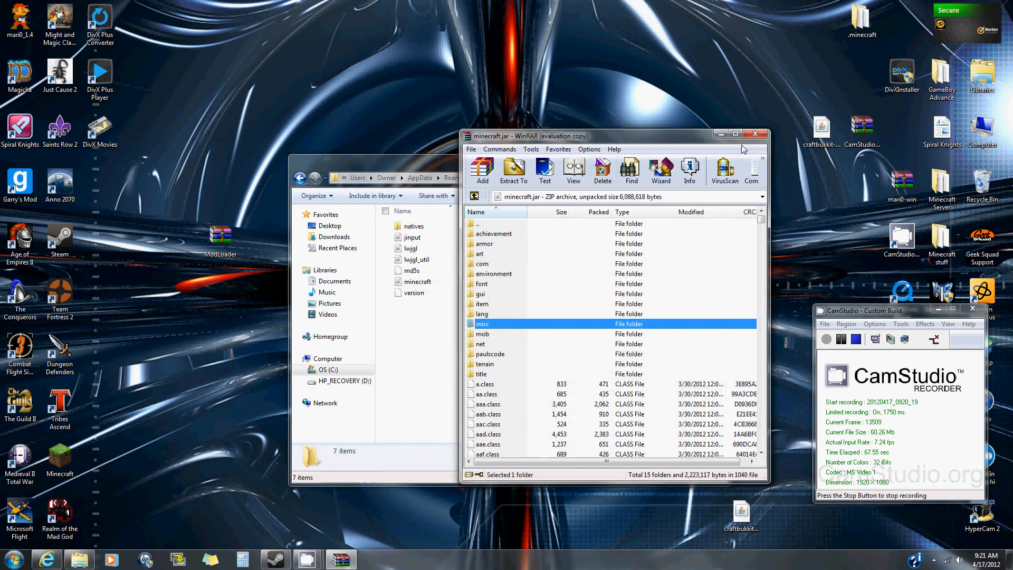
pyautogui.moveTo(754, 137)
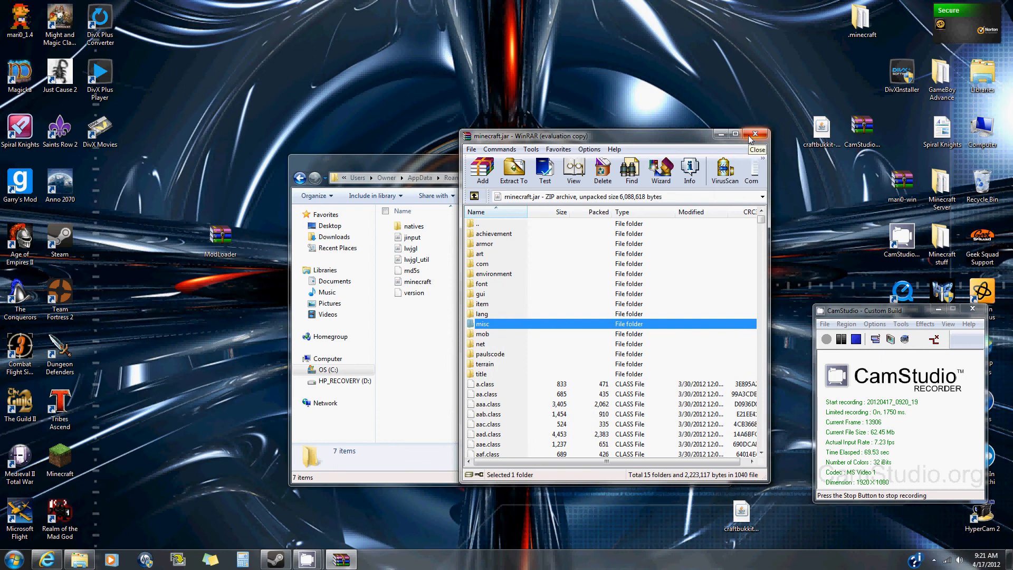
pyautogui.click(754, 134)
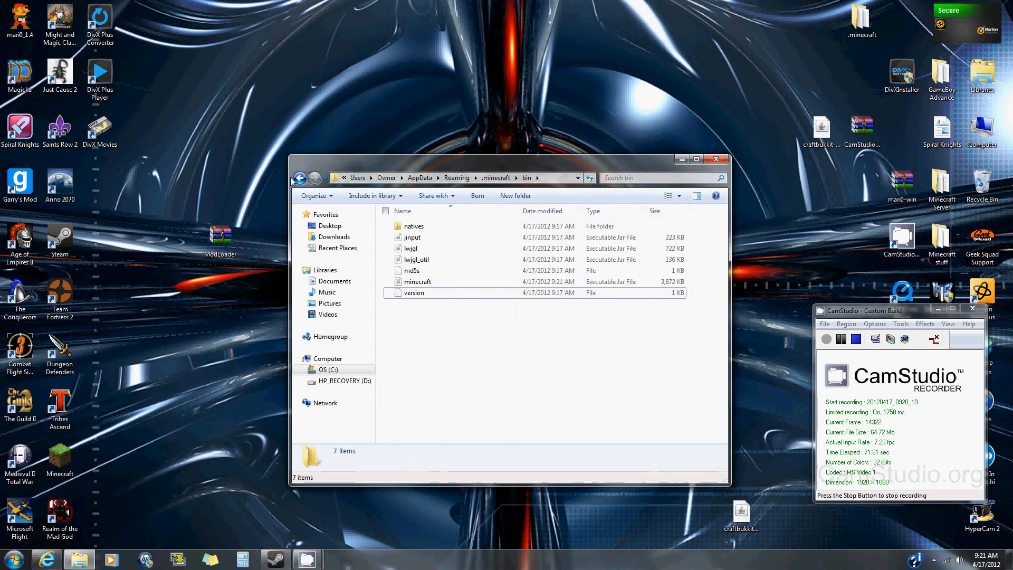
# - Back up the saves and stats files from .minecraft into the desktop Backup folder
pyautogui.click(298, 178)
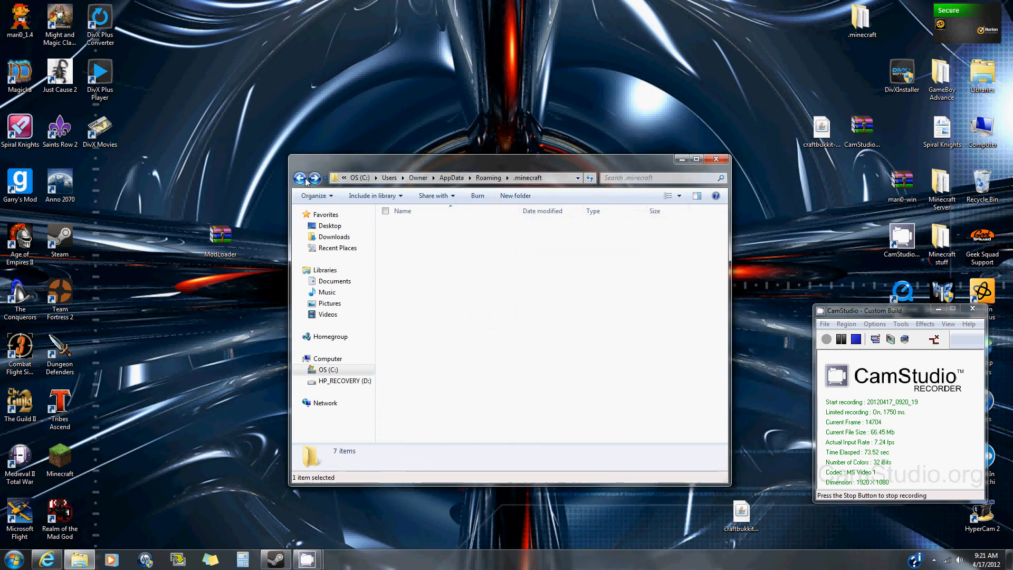
pyautogui.click(407, 226)
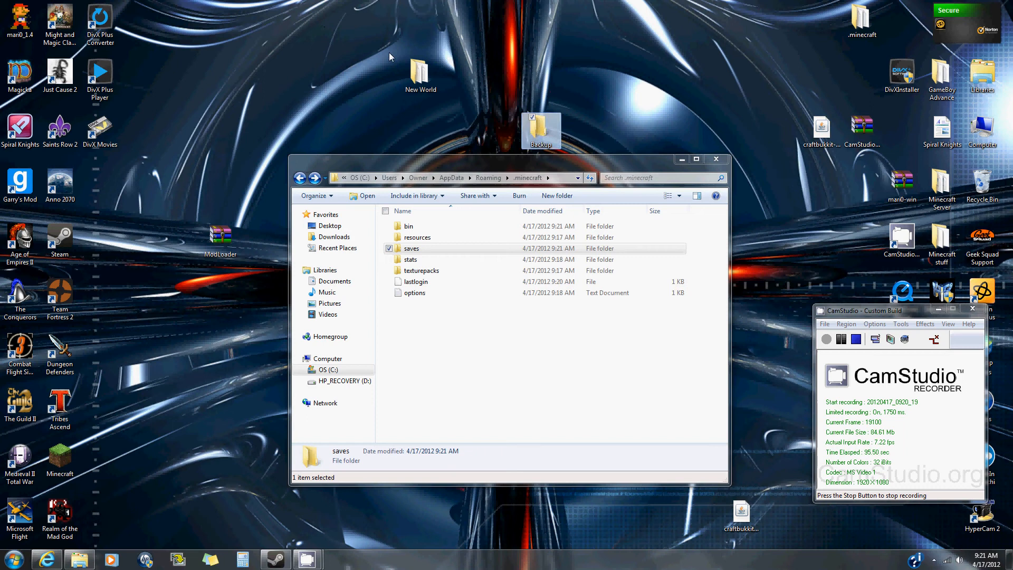
pyautogui.moveTo(421, 74); pyautogui.dragTo(541, 129)
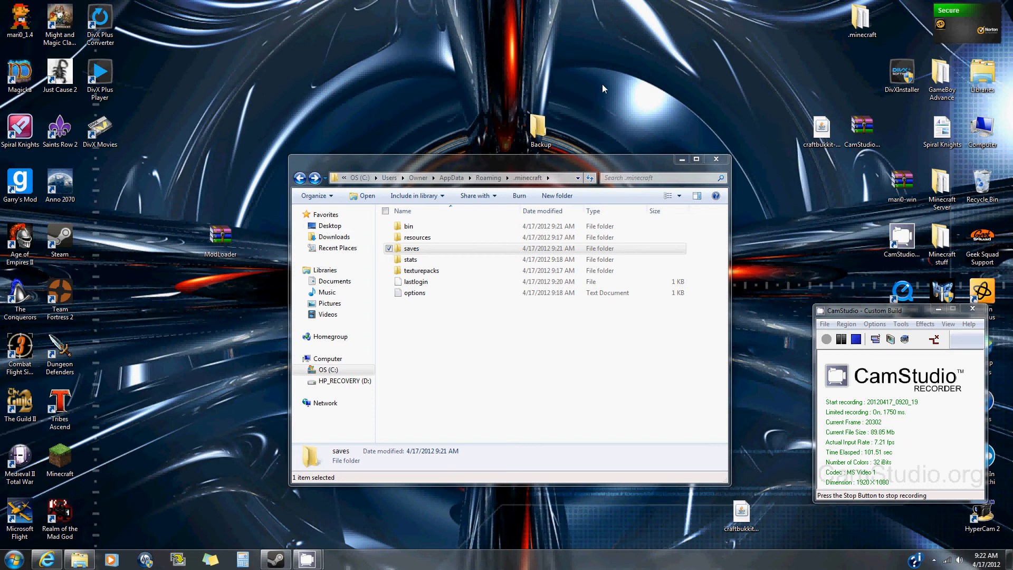
pyautogui.doubleClick(411, 260)
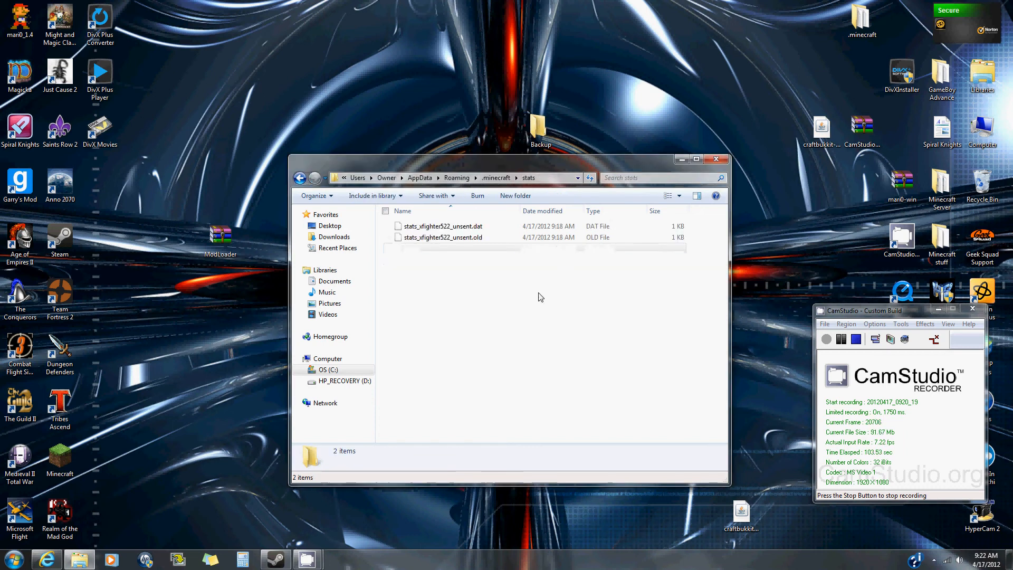
pyautogui.moveTo(442, 231); pyautogui.dragTo(530, 116)
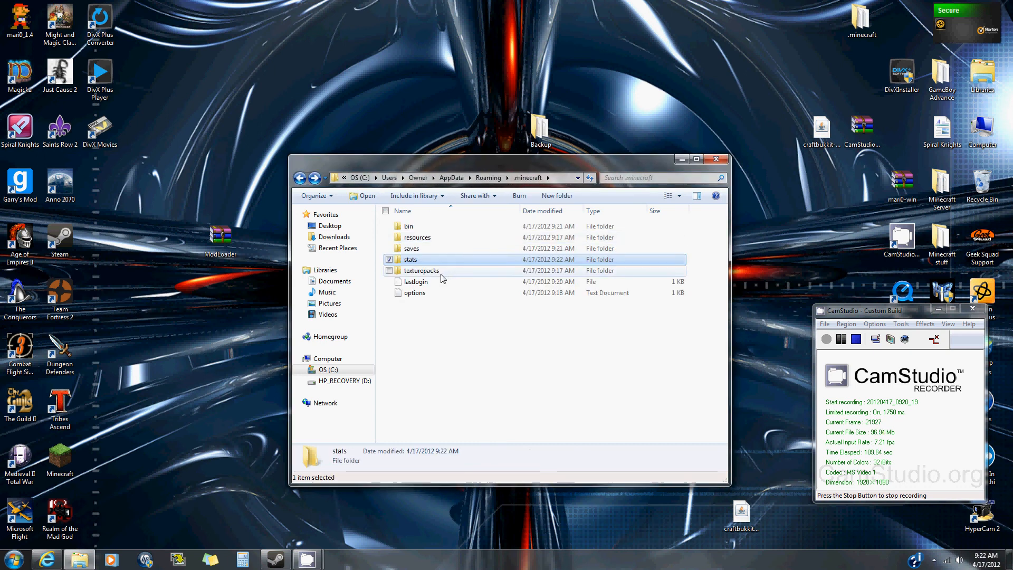
# - Delete the .minecraft folder from Roaming and close the file window
pyautogui.click(421, 270)
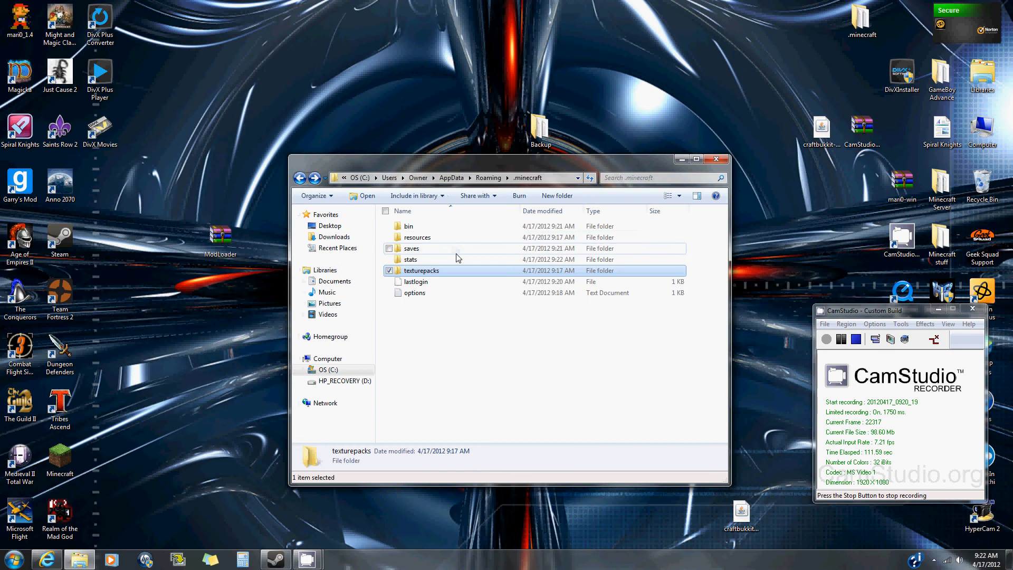
pyautogui.doubleClick(416, 238)
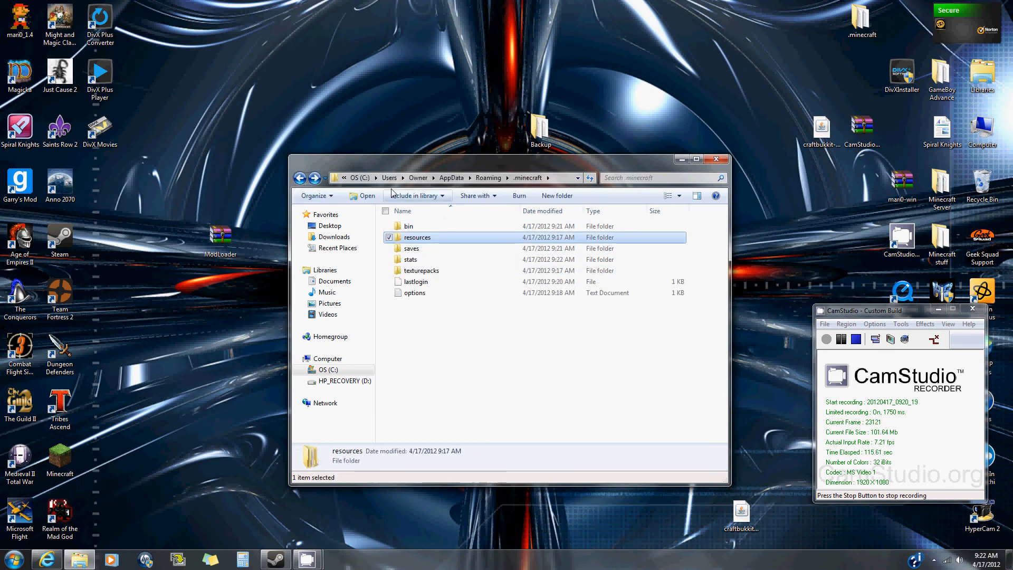
pyautogui.click(300, 178)
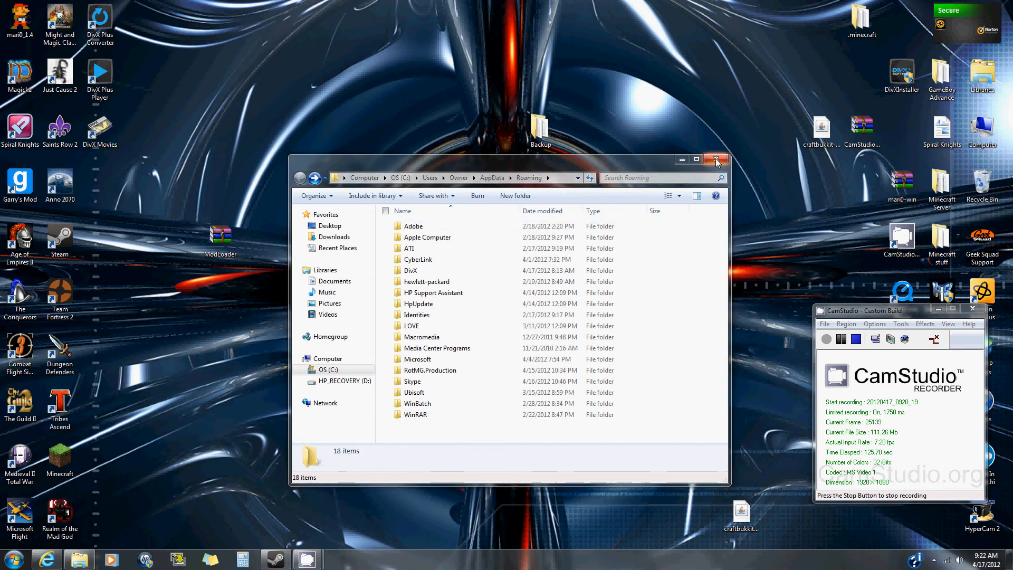
pyautogui.click(716, 160)
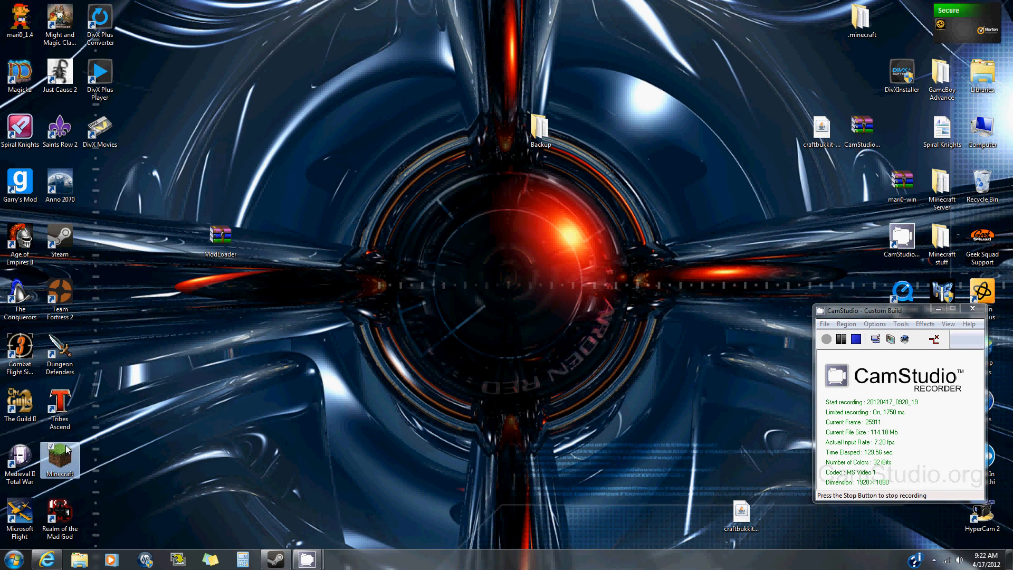
pyautogui.doubleClick(59, 459)
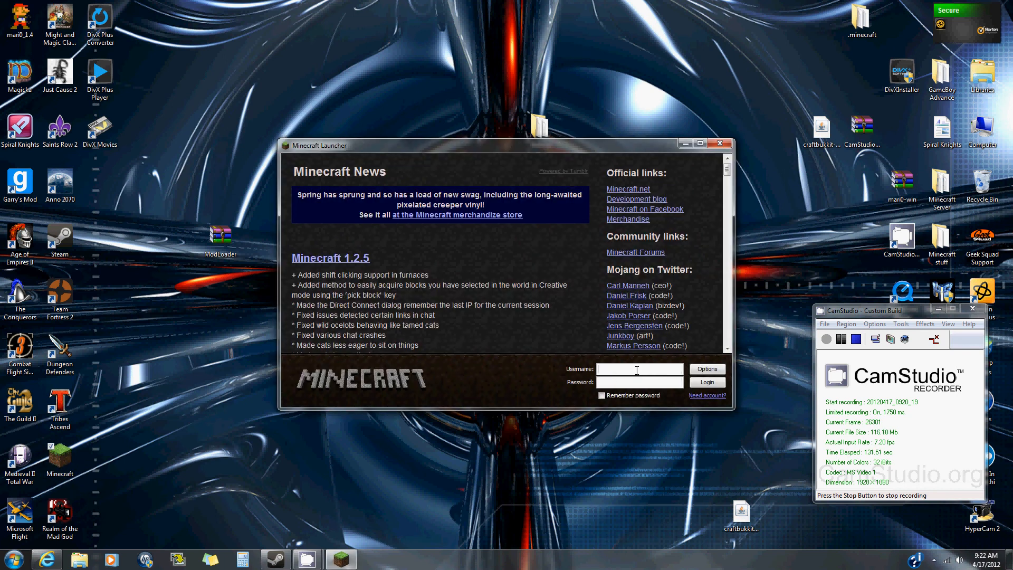
pyautogui.write('xfighter522')
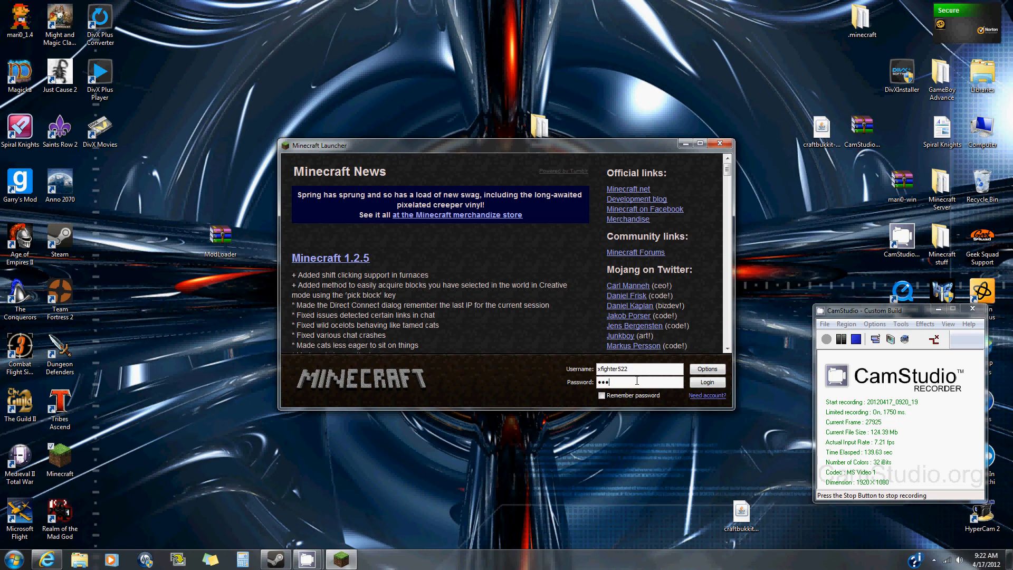
pyautogui.write('••••')
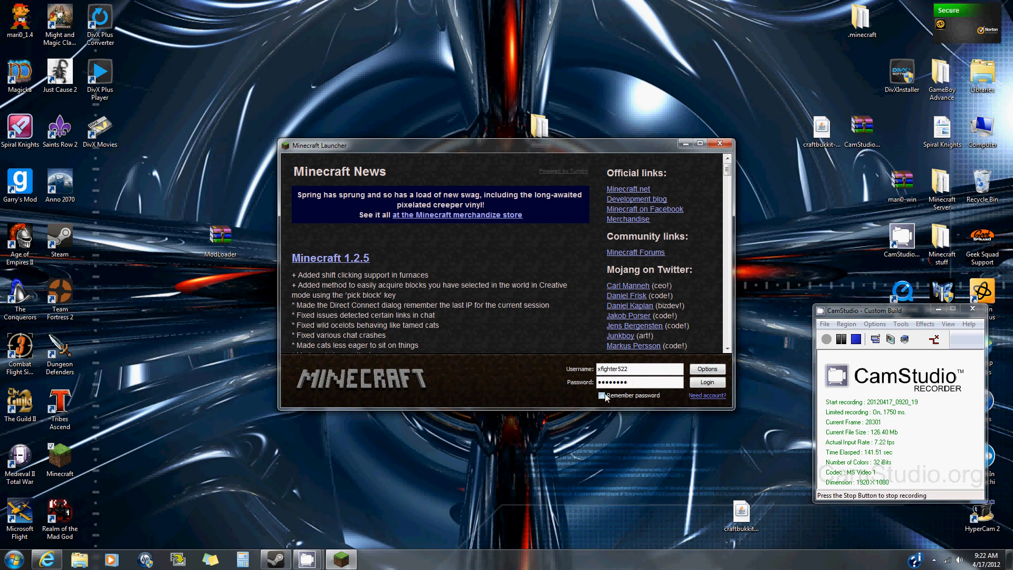
pyautogui.click(706, 382)
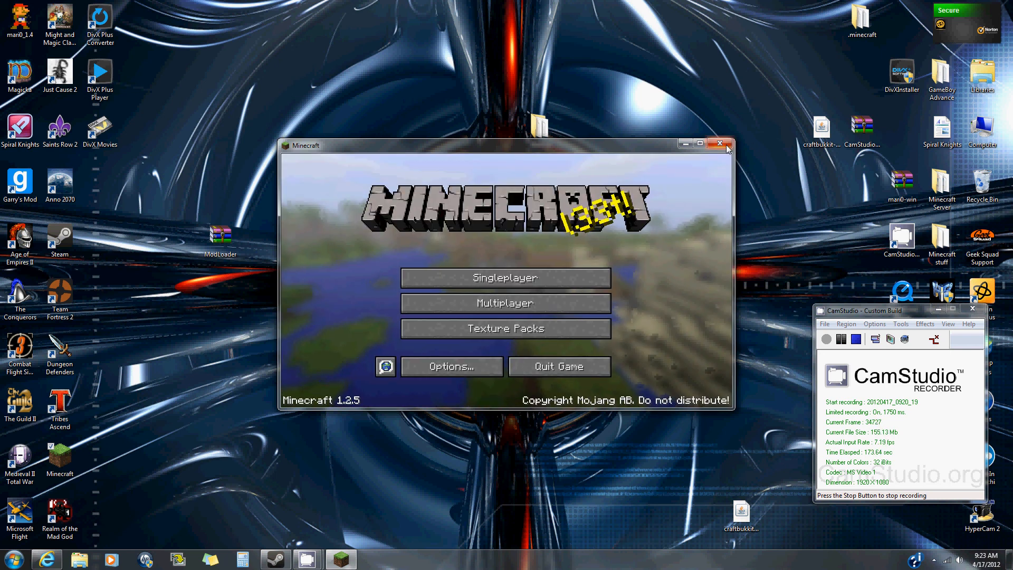
# - Quit the game and search %appdata% again from the Start menu
pyautogui.click(719, 144)
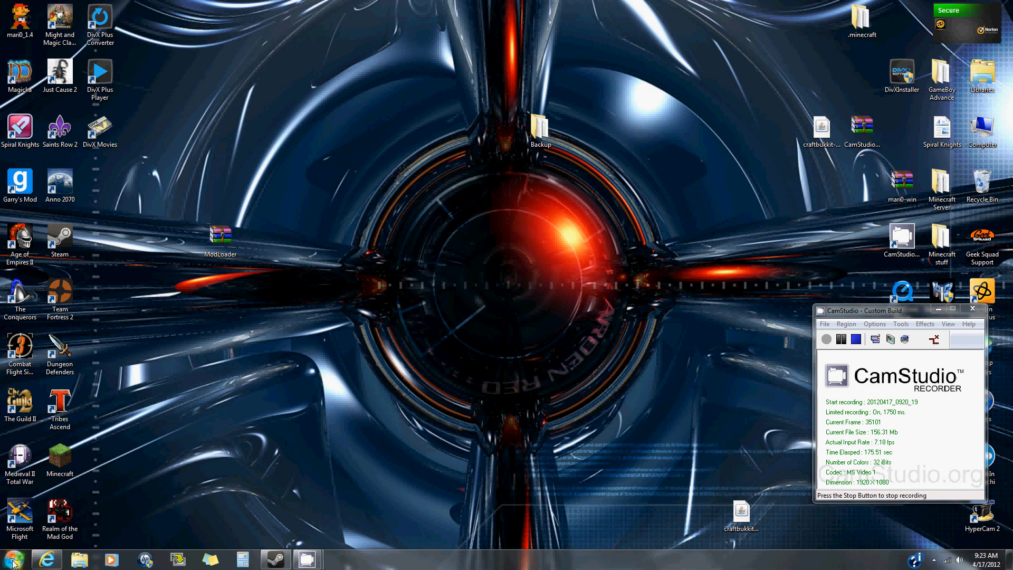
pyautogui.click(7, 560)
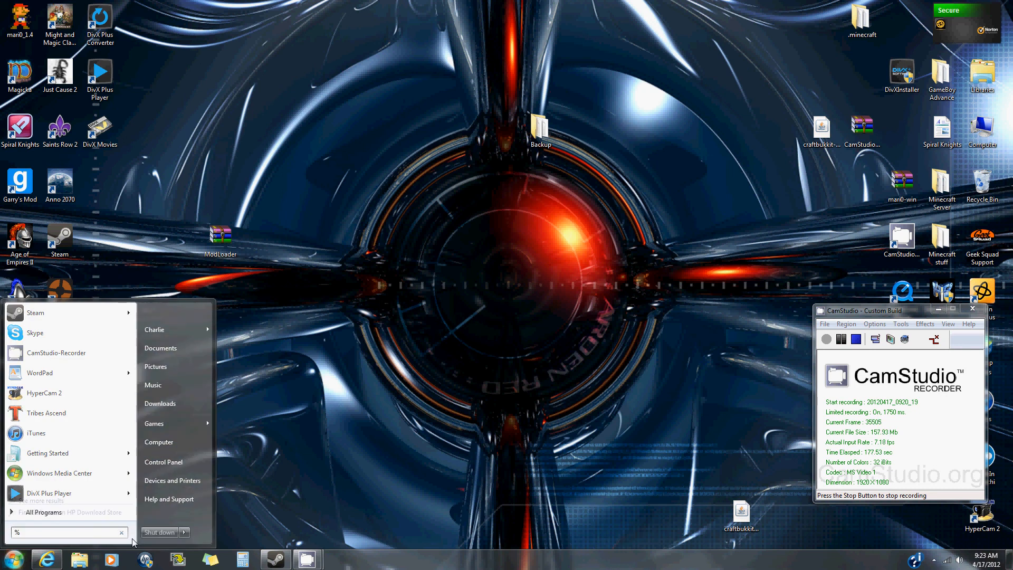
pyautogui.write('appdata%')
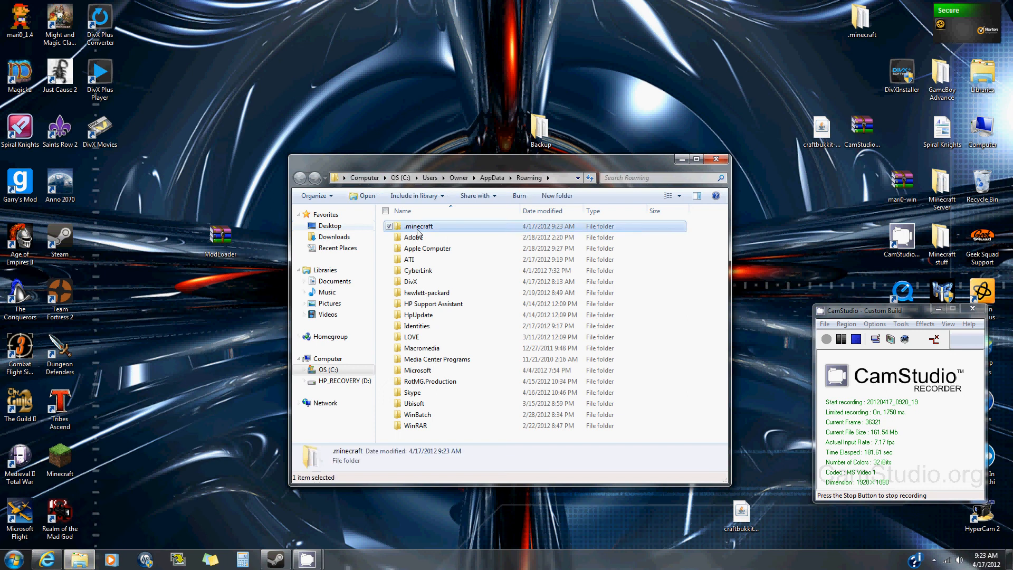
# - Restore New World into saves and both stats files into the fresh .minecraft folder
pyautogui.doubleClick(418, 226)
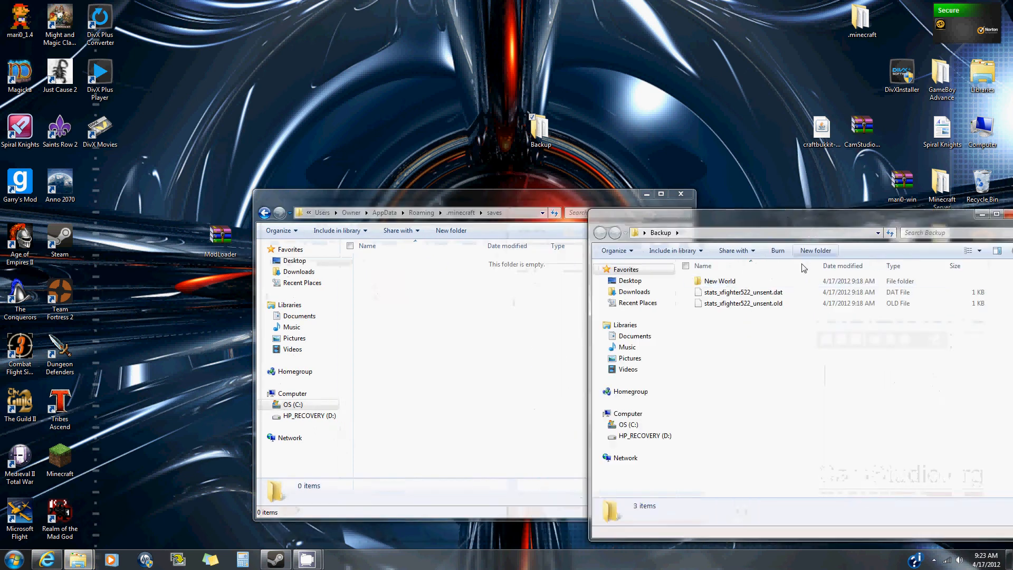
pyautogui.click(719, 281)
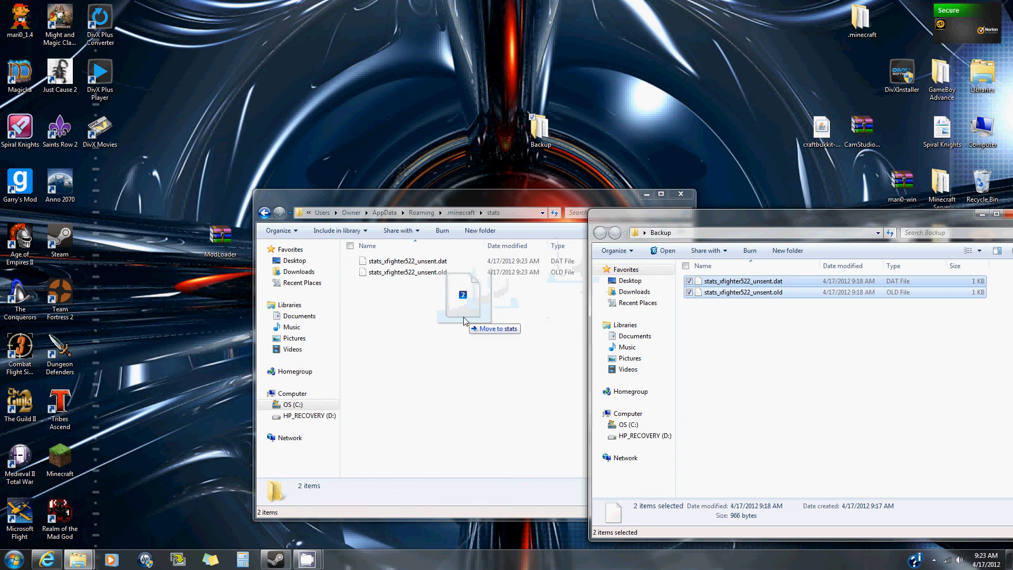
pyautogui.moveTo(462, 291); pyautogui.dragTo(494, 328)
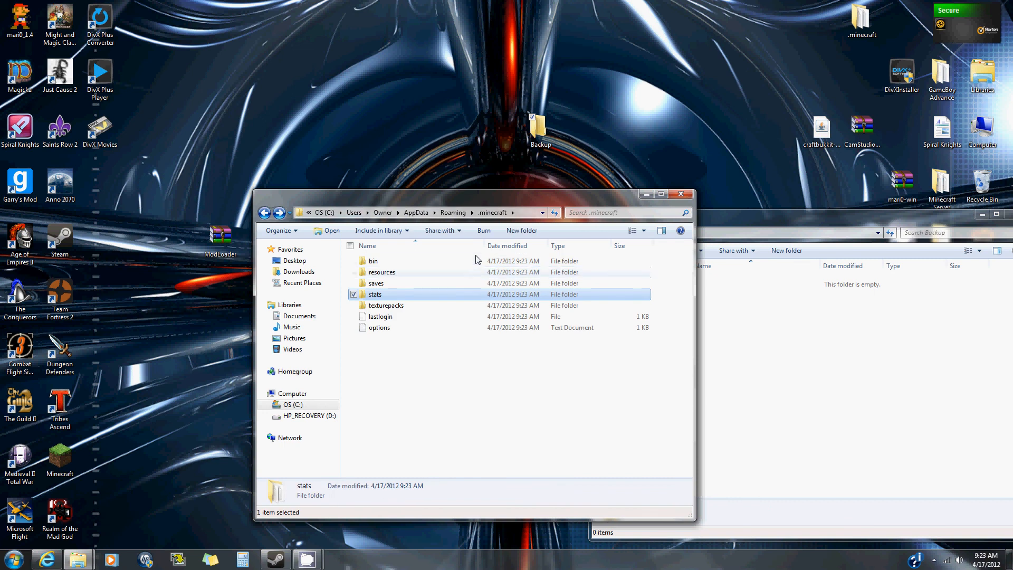
# - Check minecraft.jar in the bin folder and close the empty Backup window
pyautogui.doubleClick(372, 261)
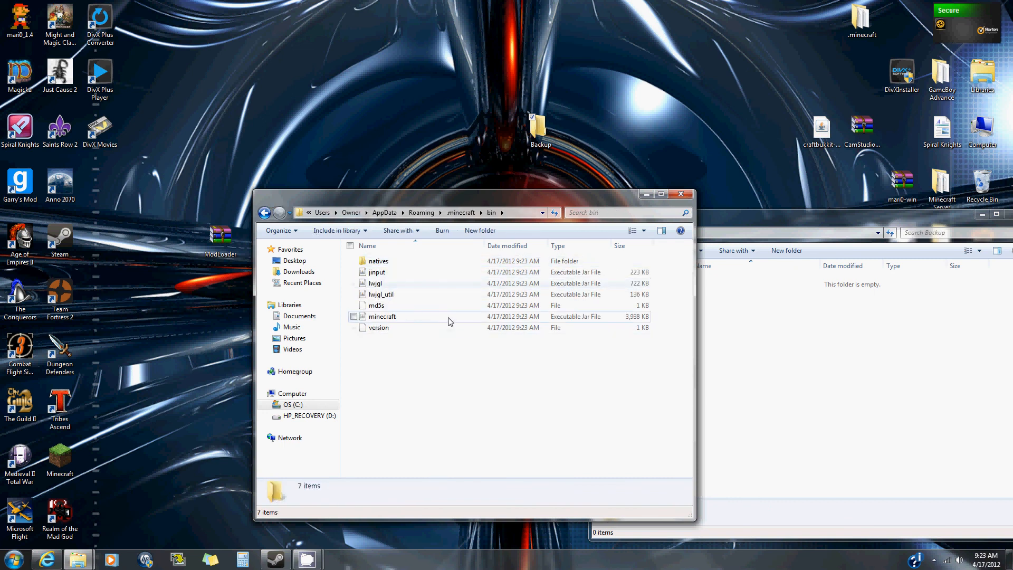
pyautogui.rightClick(381, 316)
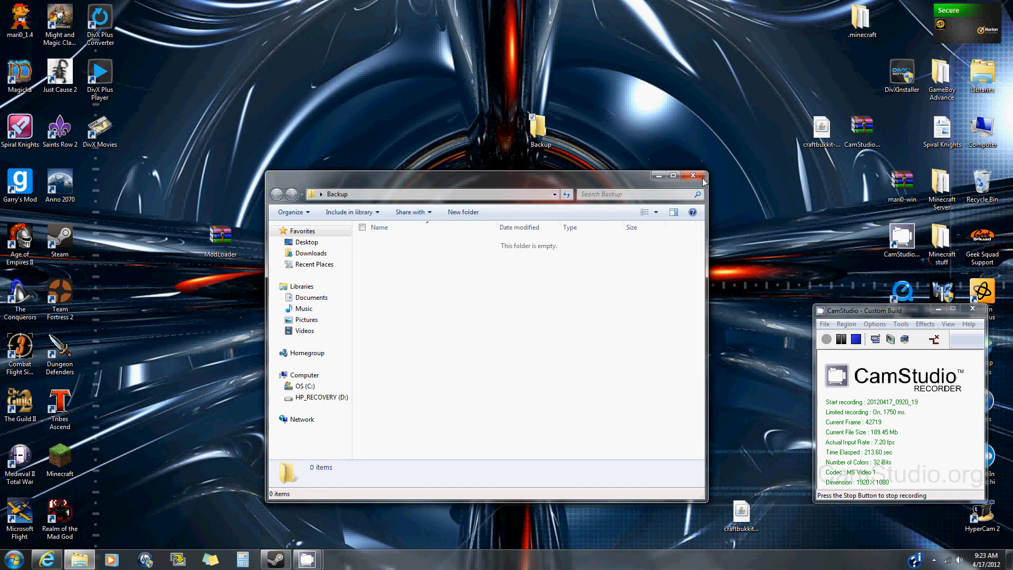
pyautogui.click(693, 175)
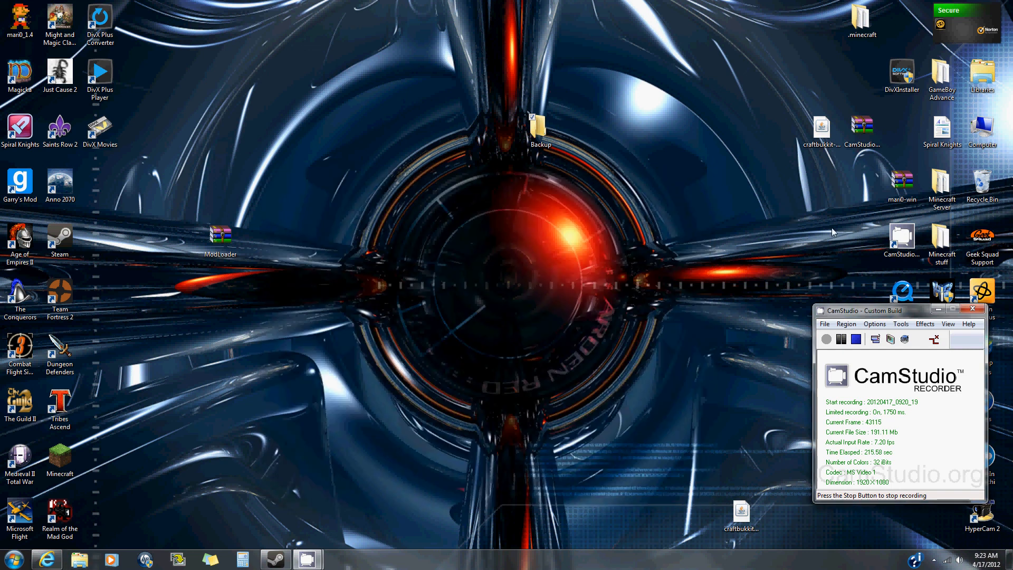